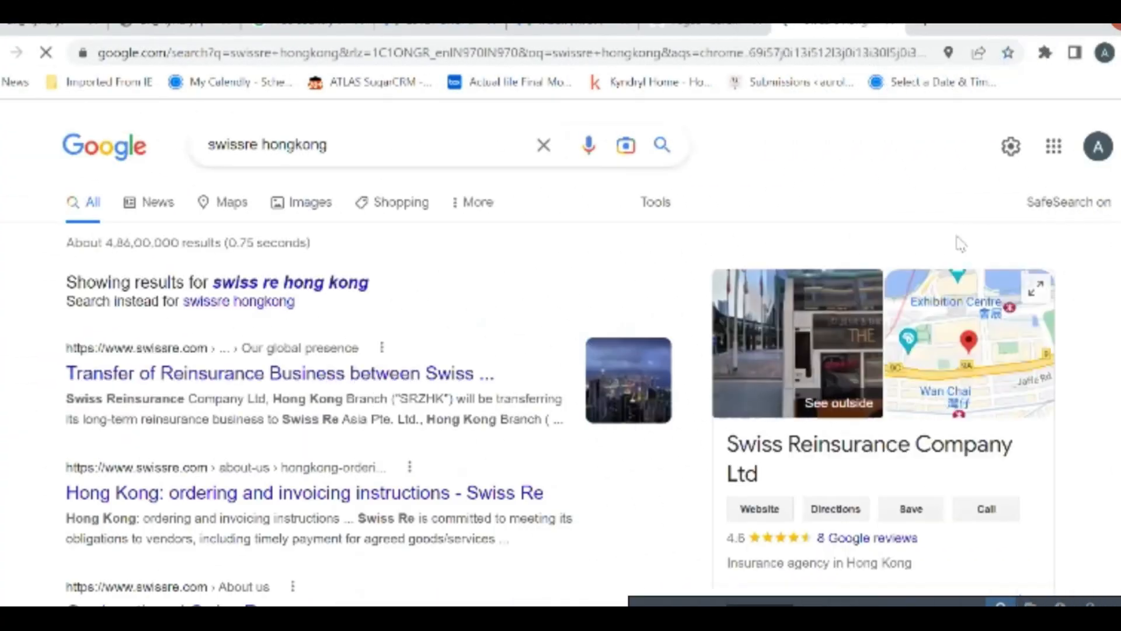
{"action": "scroll", "scroll_direction": "down", "scroll_amount": 3}
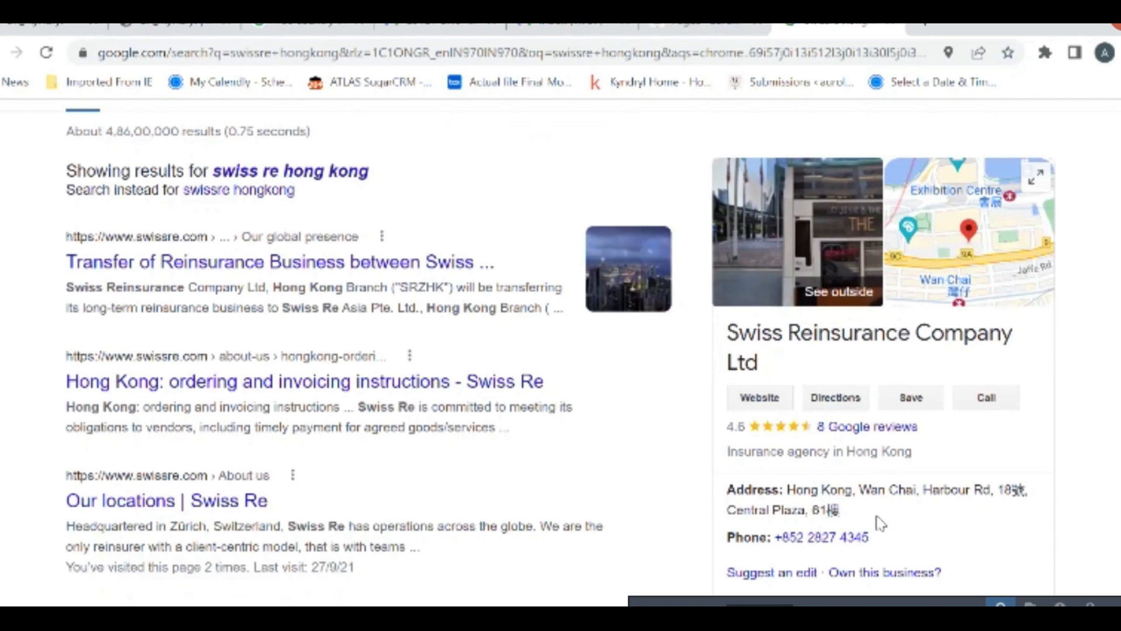
{"action": "scroll", "scroll_direction": "up", "scroll_amount": 3}
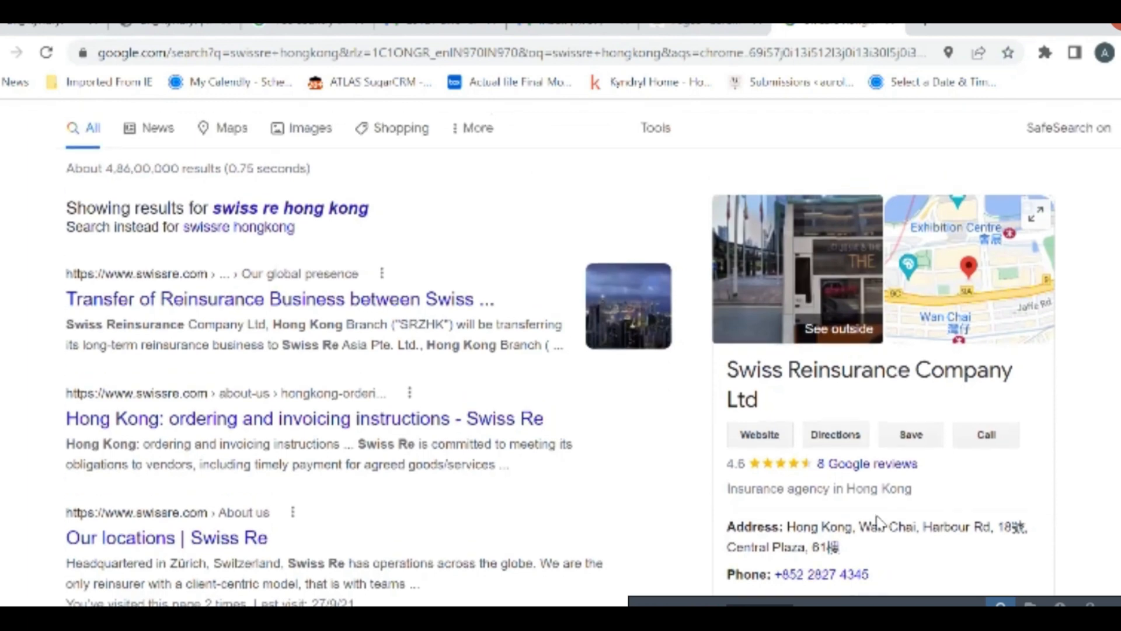
{"action": "scroll", "scroll_direction": "up", "scroll_amount": 3}
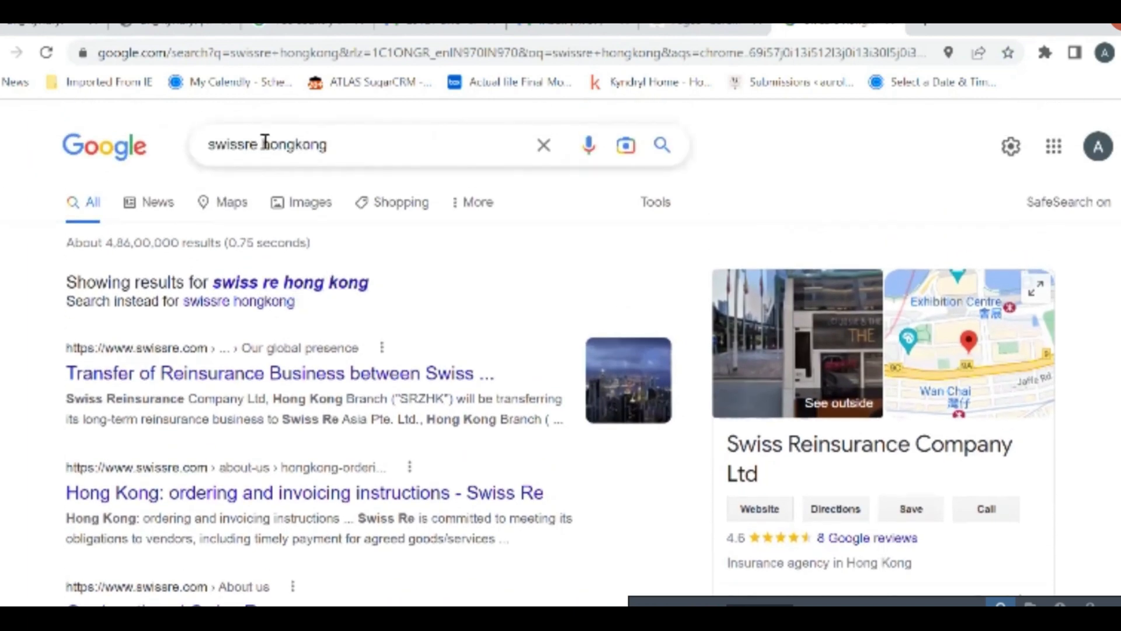
{"action": "type", "text": "bangalo"}
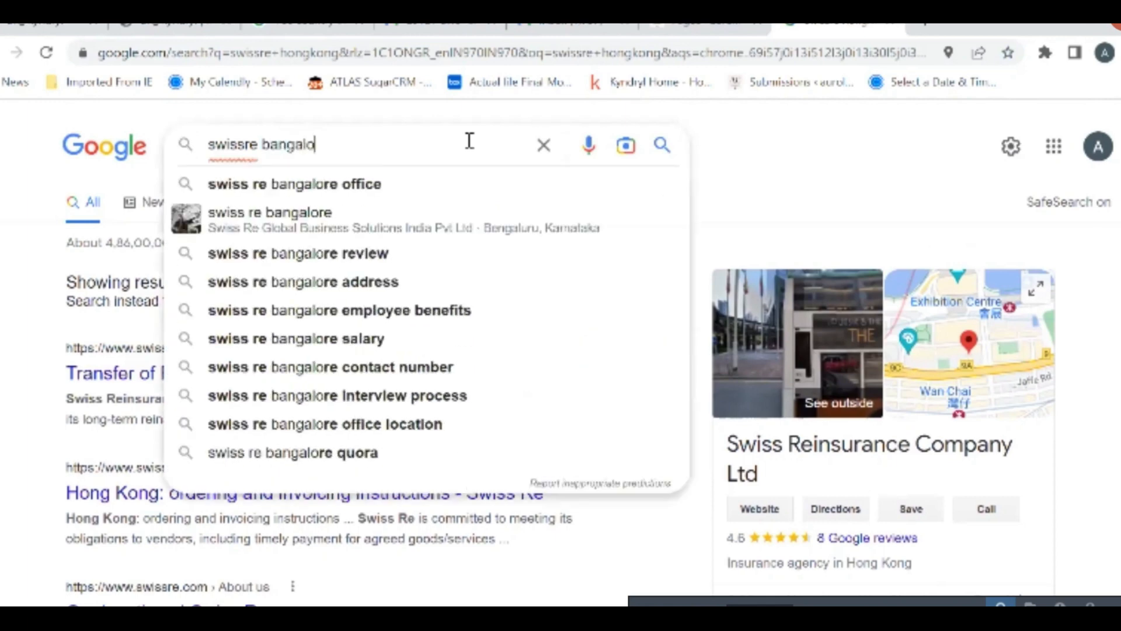